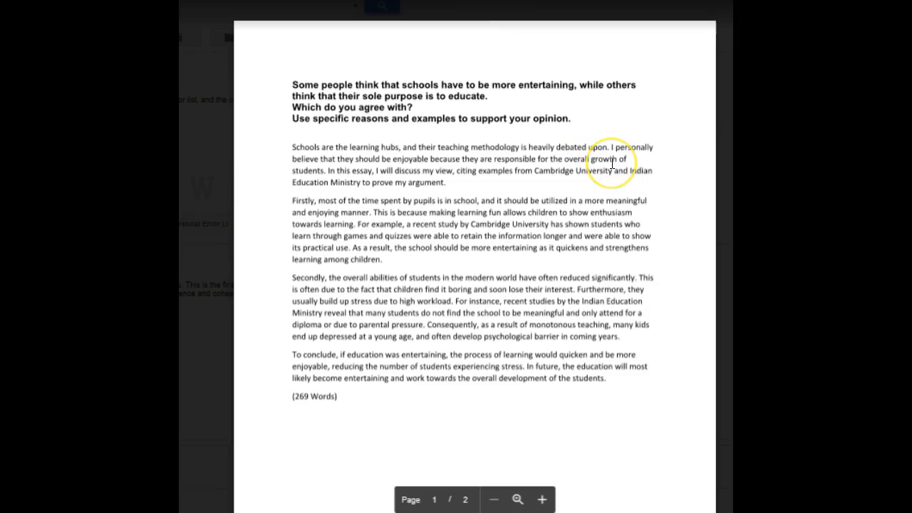
mouse_move(231, 231)
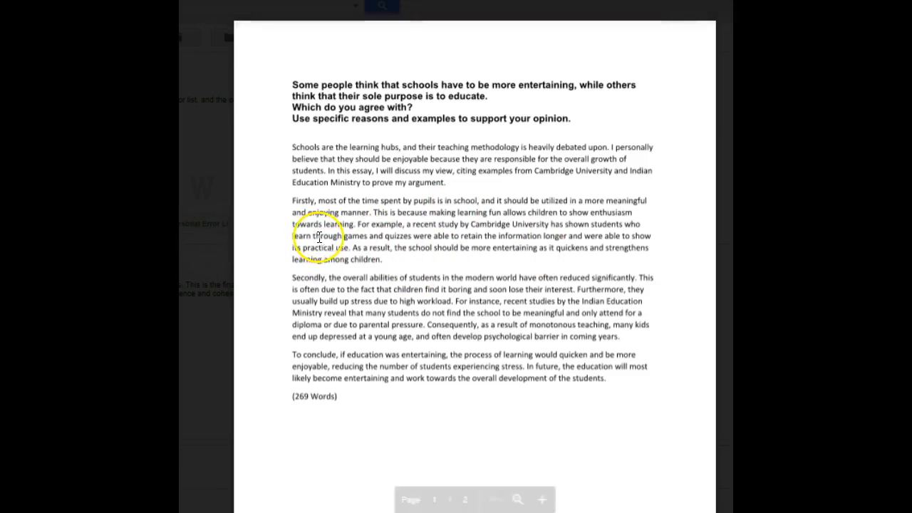
mouse_move(490, 242)
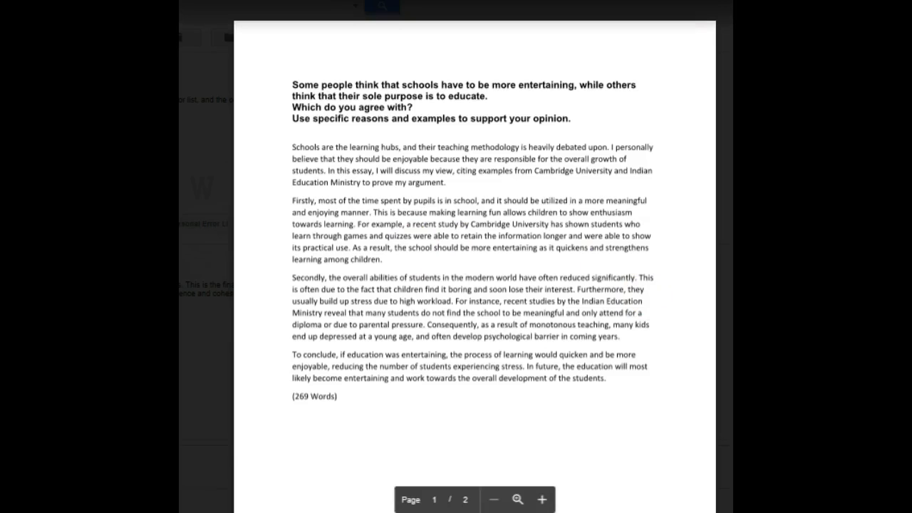
Step: Scroll the PDF preview down to page 2, the second essay on video games and sports versus reading
scroll(down, 3)
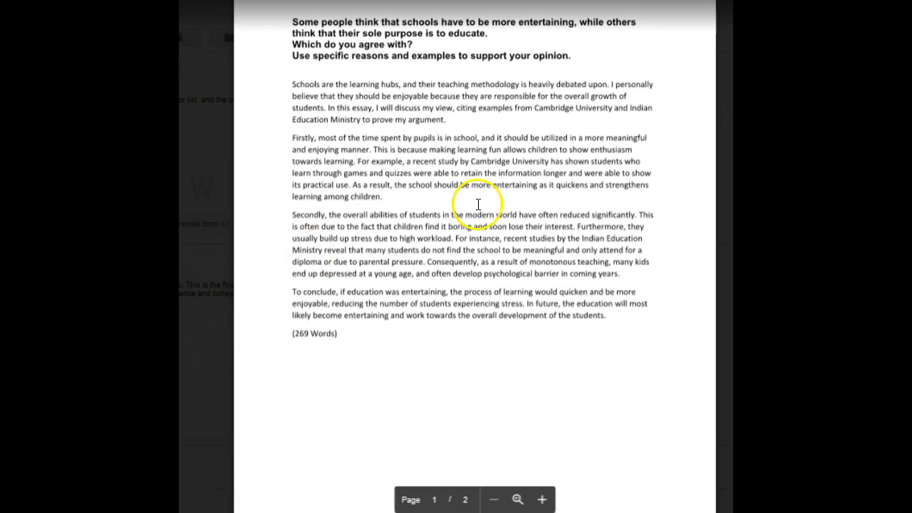
mouse_move(414, 262)
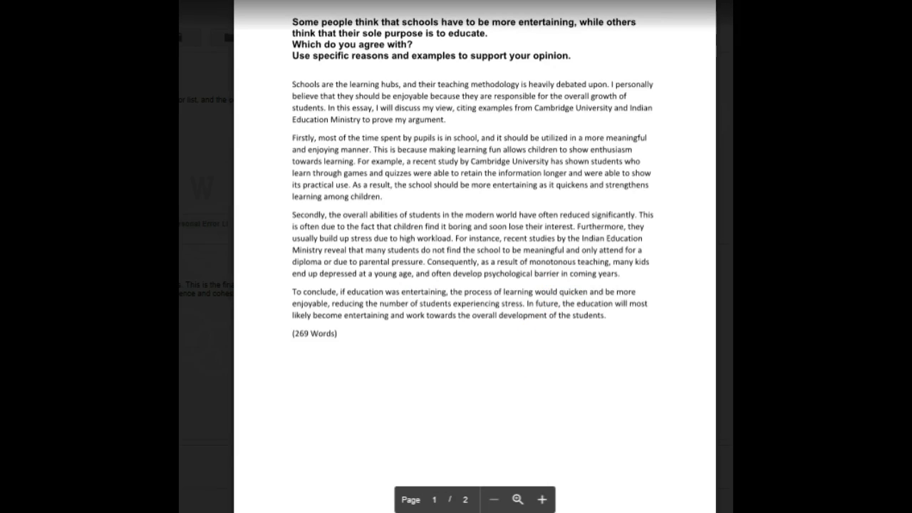
click(464, 499)
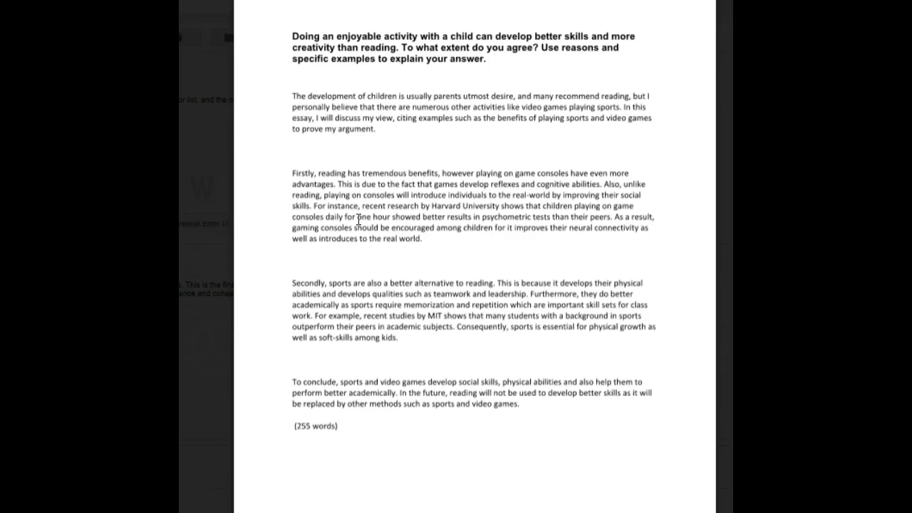
click(359, 229)
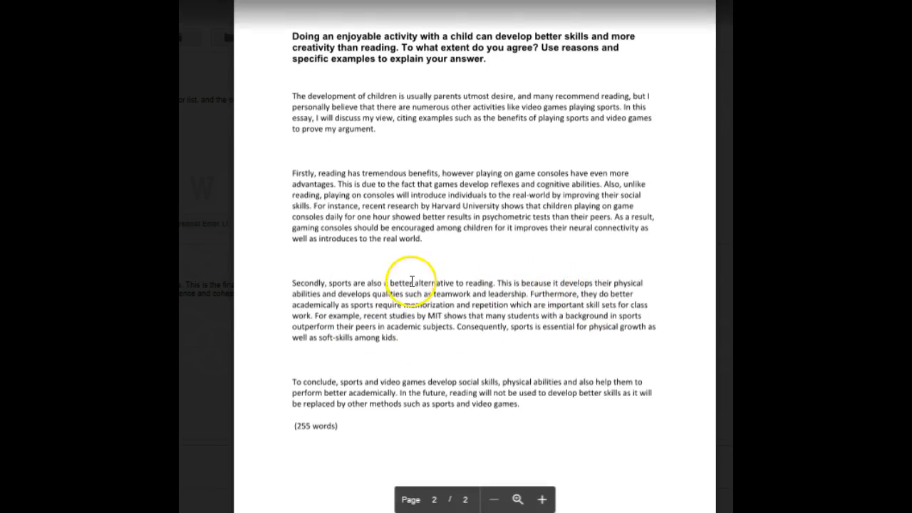
mouse_move(577, 284)
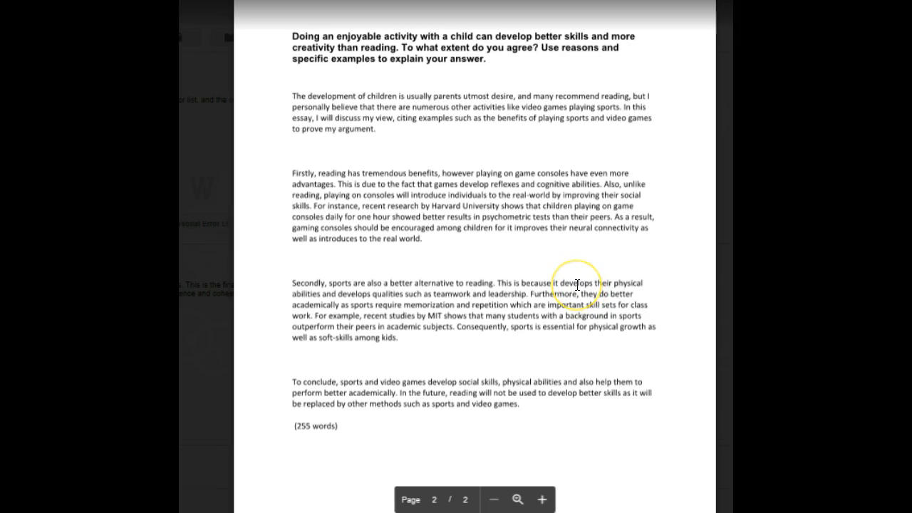